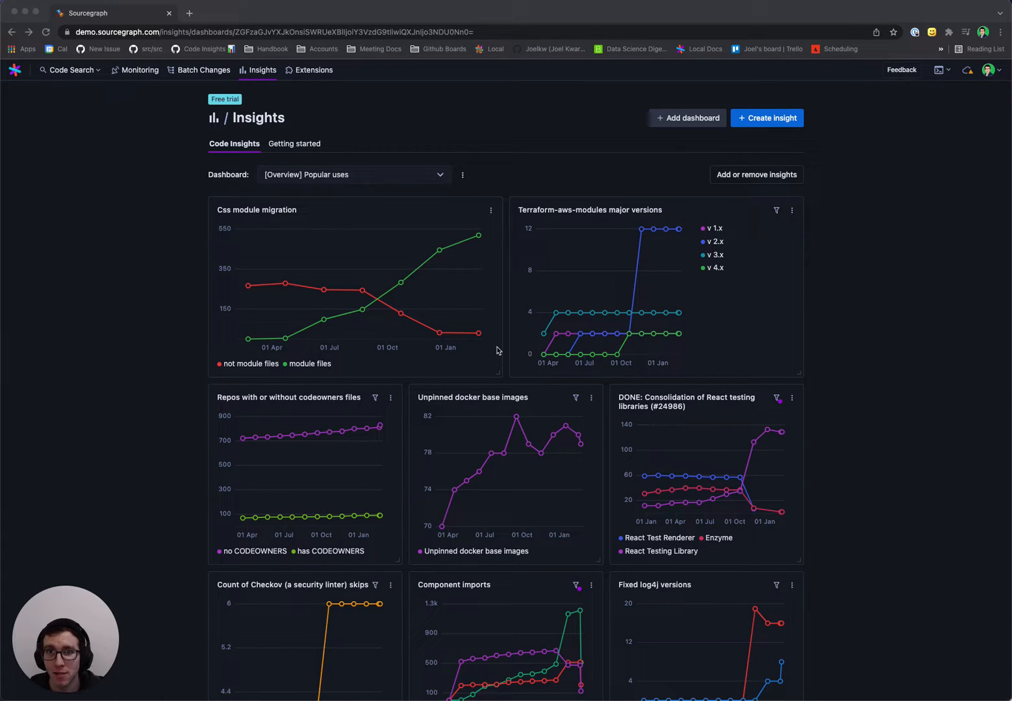
{"action": "mouse_move", "coordinate": [501, 356]}
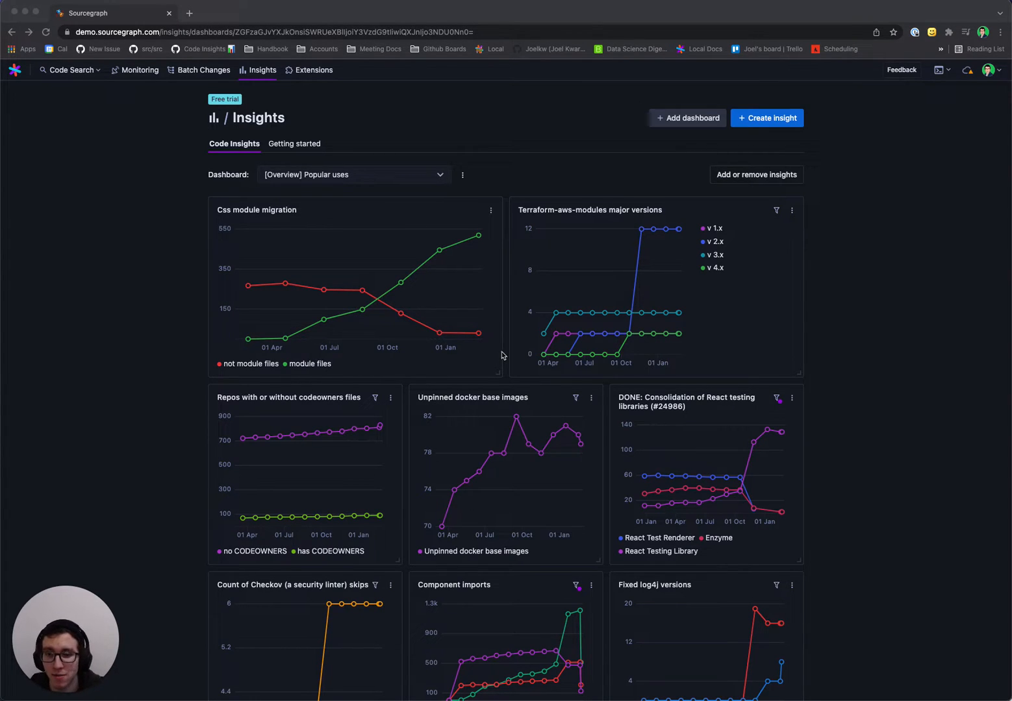
- Scroll down through the current page before heading to code search
{"action": "scroll", "scroll_direction": "down", "scroll_amount": 3}
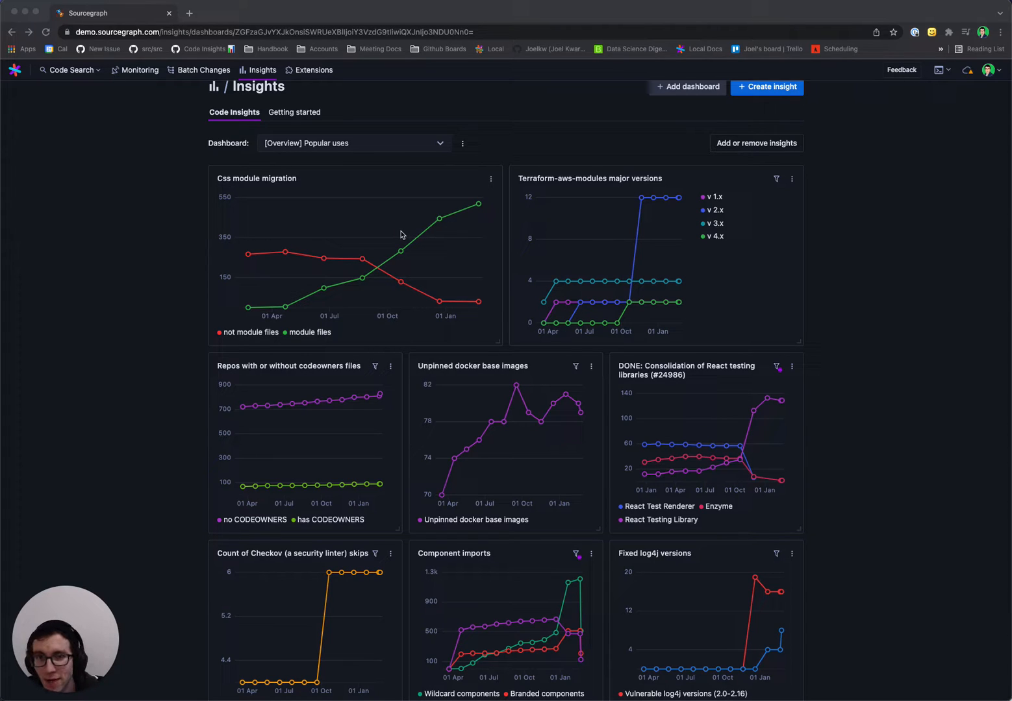
{"action": "mouse_move", "coordinate": [370, 234]}
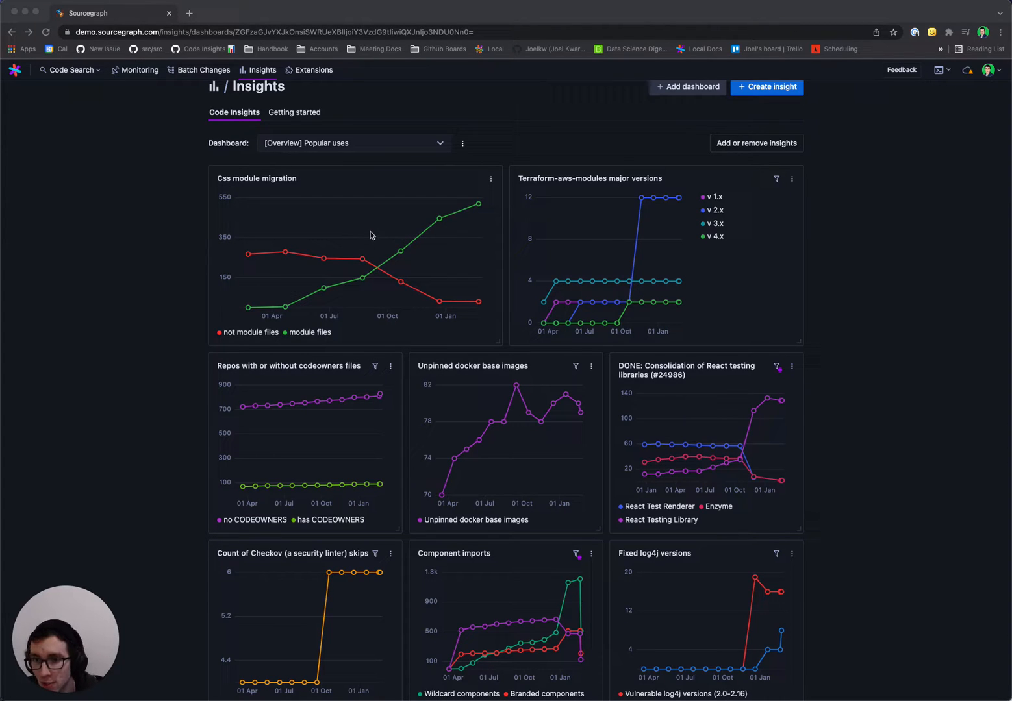
{"action": "mouse_move", "coordinate": [516, 270]}
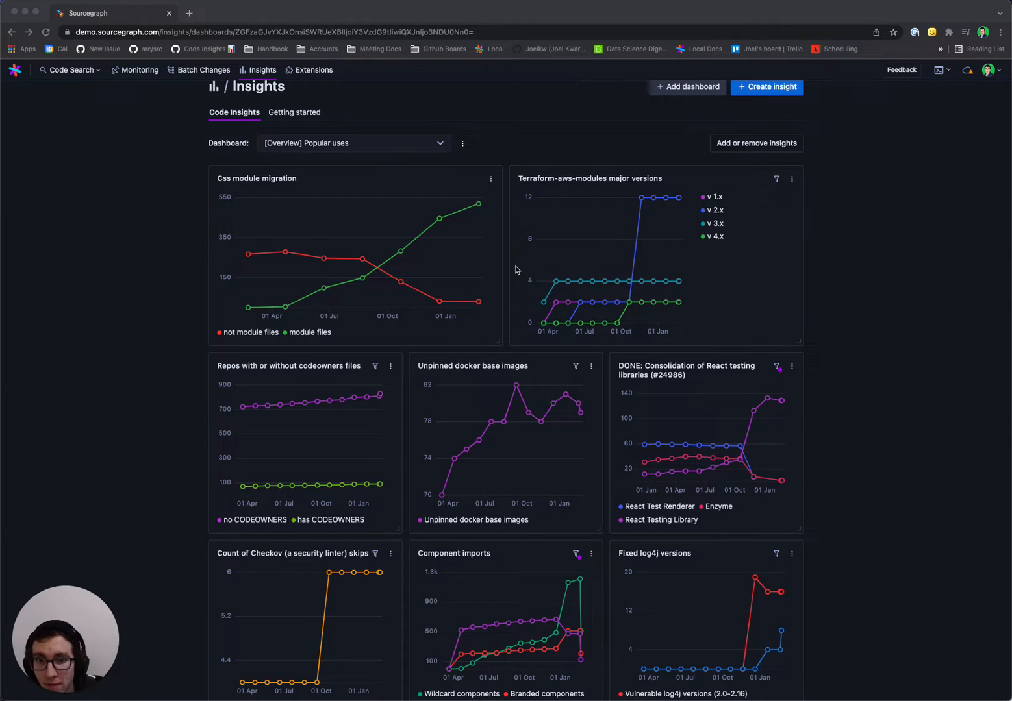
{"action": "scroll", "scroll_direction": "down", "scroll_amount": 3}
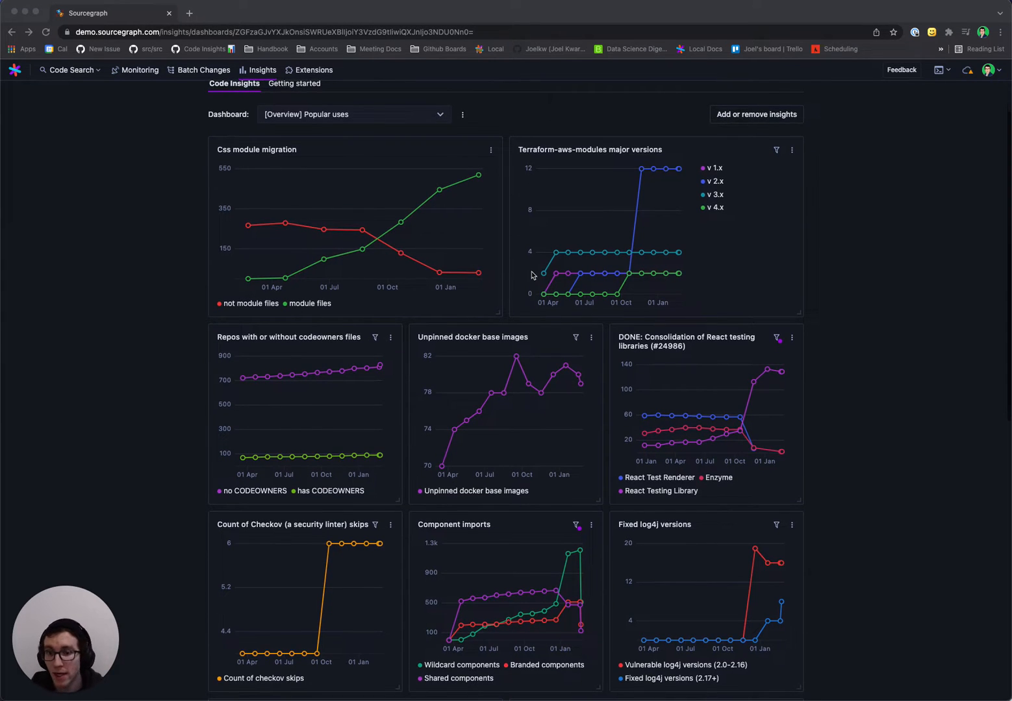
{"action": "scroll", "scroll_direction": "down", "scroll_amount": 3}
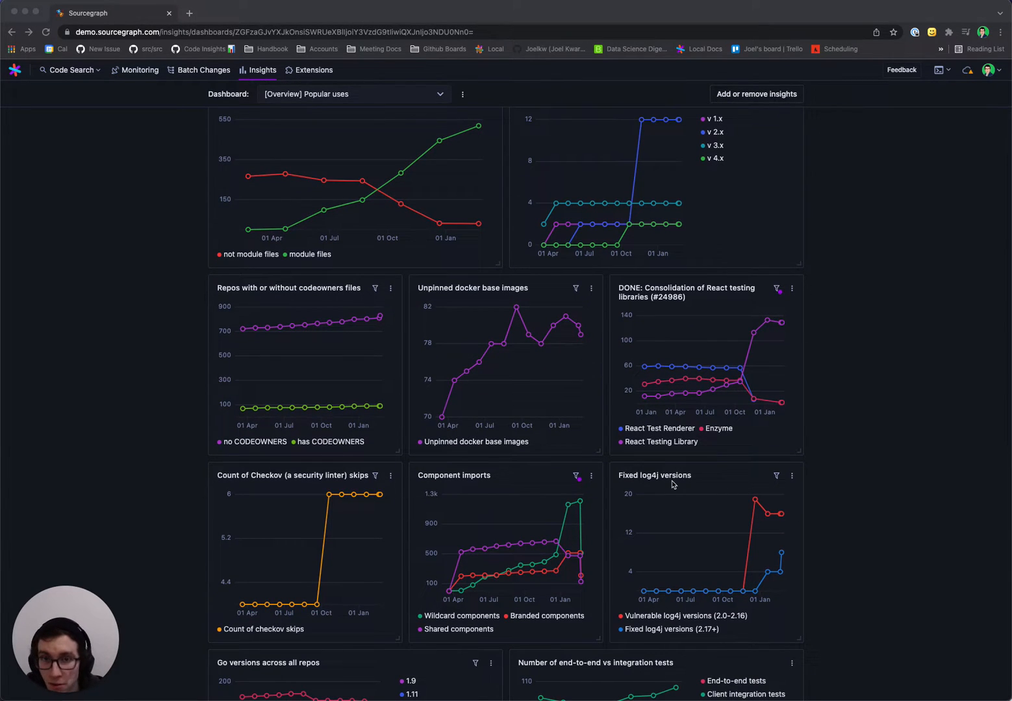
{"action": "mouse_move", "coordinate": [502, 415]}
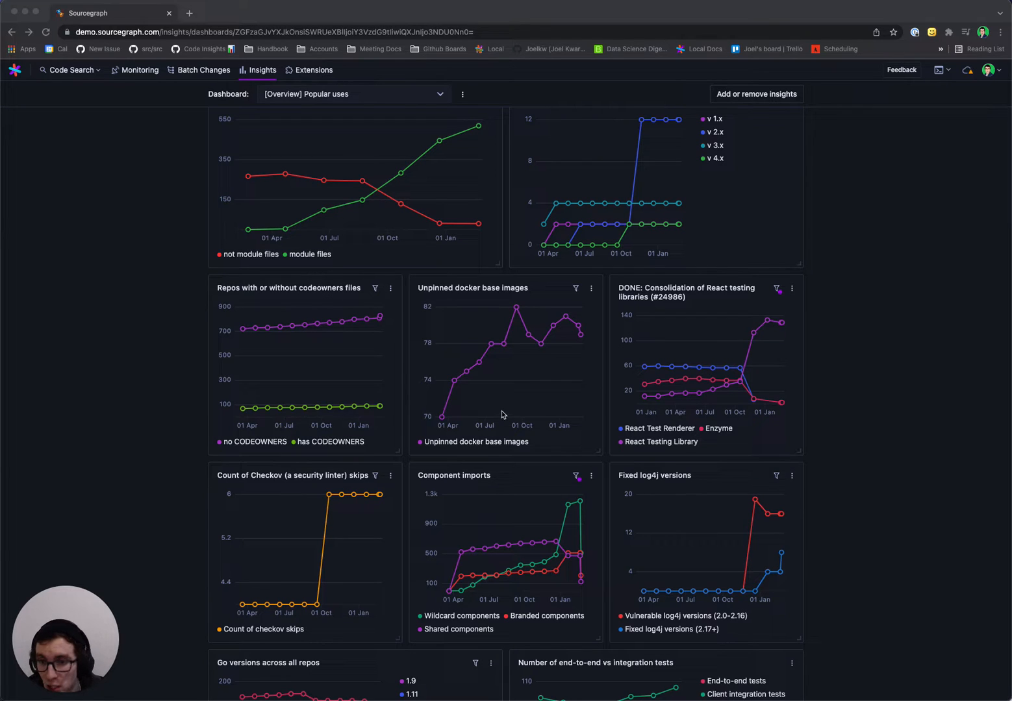
{"action": "scroll", "scroll_direction": "down", "scroll_amount": 3}
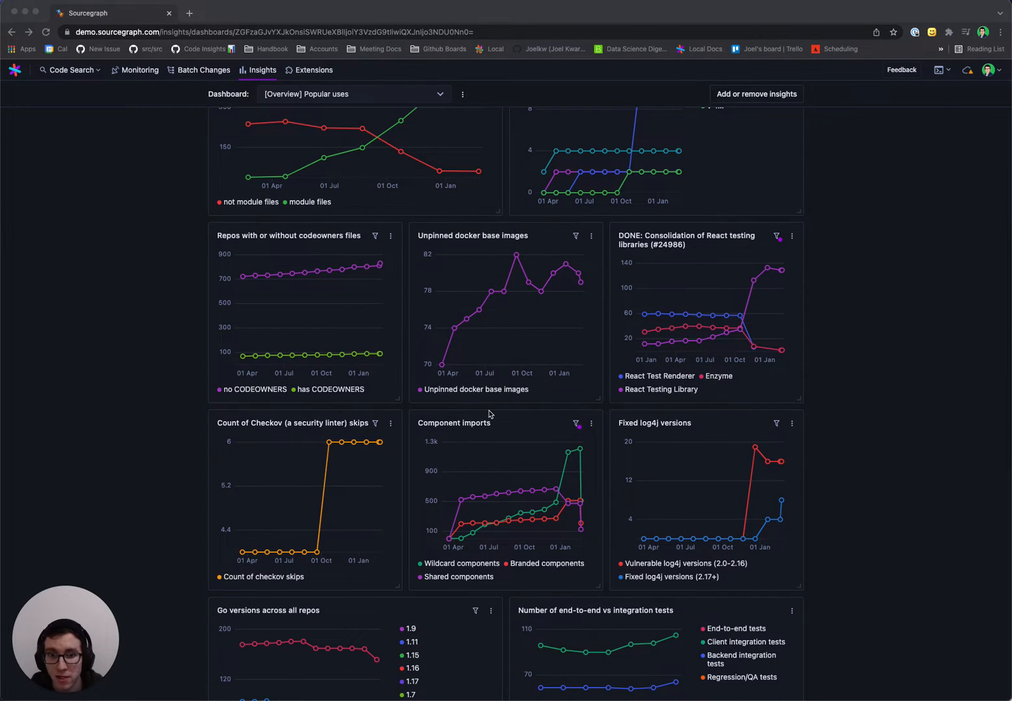
{"action": "scroll", "scroll_direction": "down", "scroll_amount": 3}
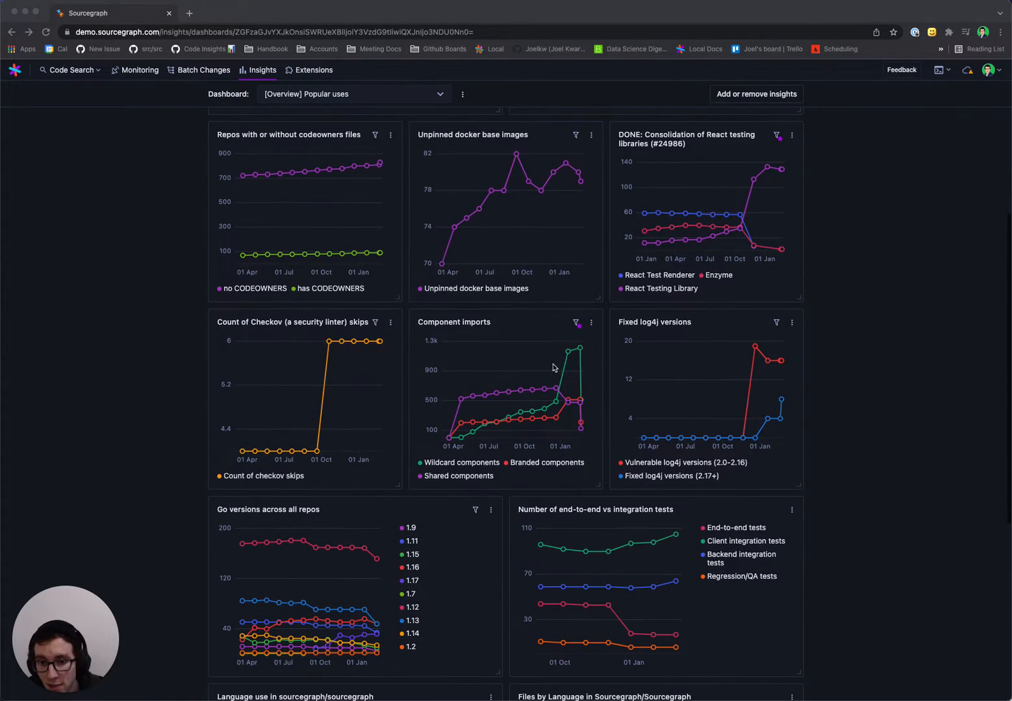
{"action": "scroll", "scroll_direction": "down", "scroll_amount": 3}
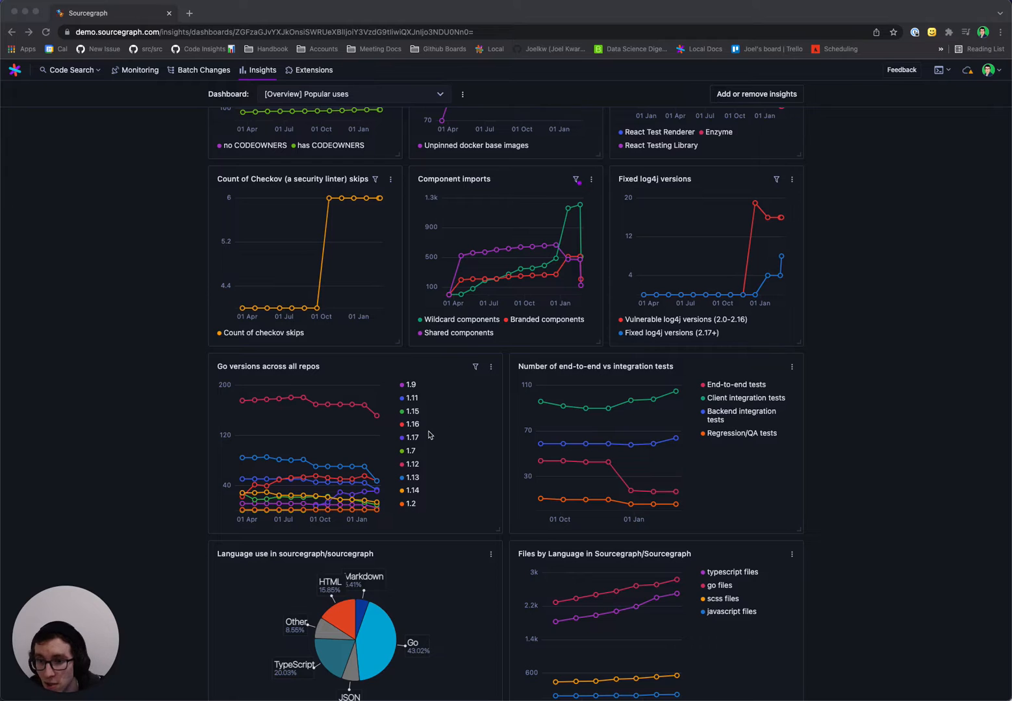
{"action": "scroll", "scroll_direction": "down", "scroll_amount": 3}
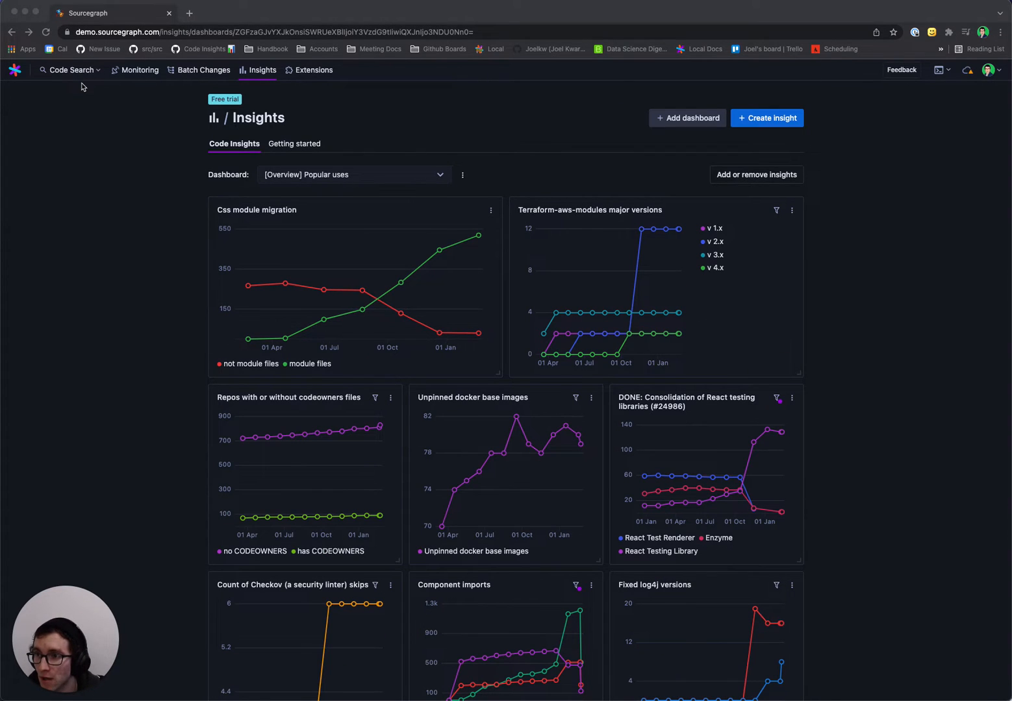
- Search r:sourcegraph/sourcegraph$ file:module lang:SCSS select:file from Code Search
{"action": "left_click", "coordinate": [68, 70]}
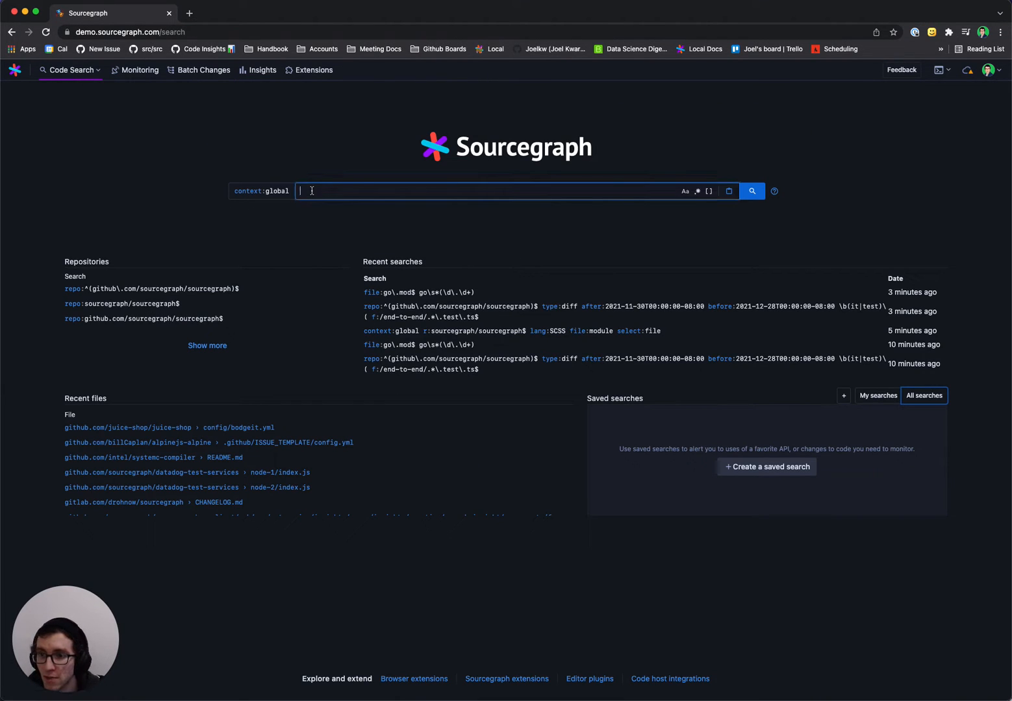
{"action": "type", "text": "r:sourcegraph/sourcegraph$"}
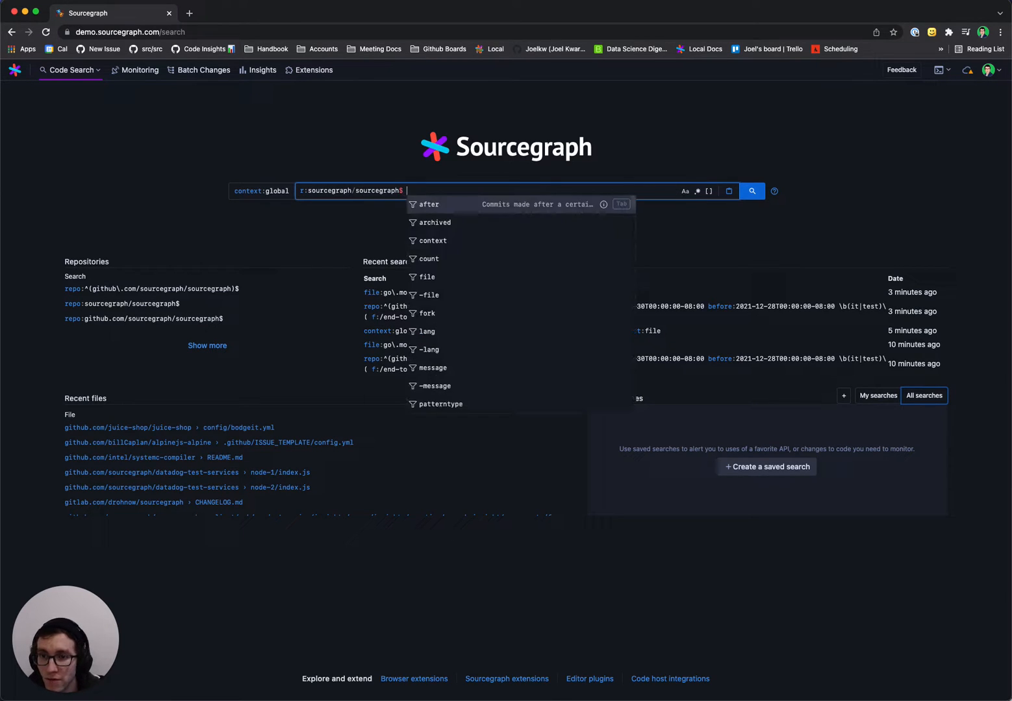
{"action": "type", "text": "file:module lang:SCSS"}
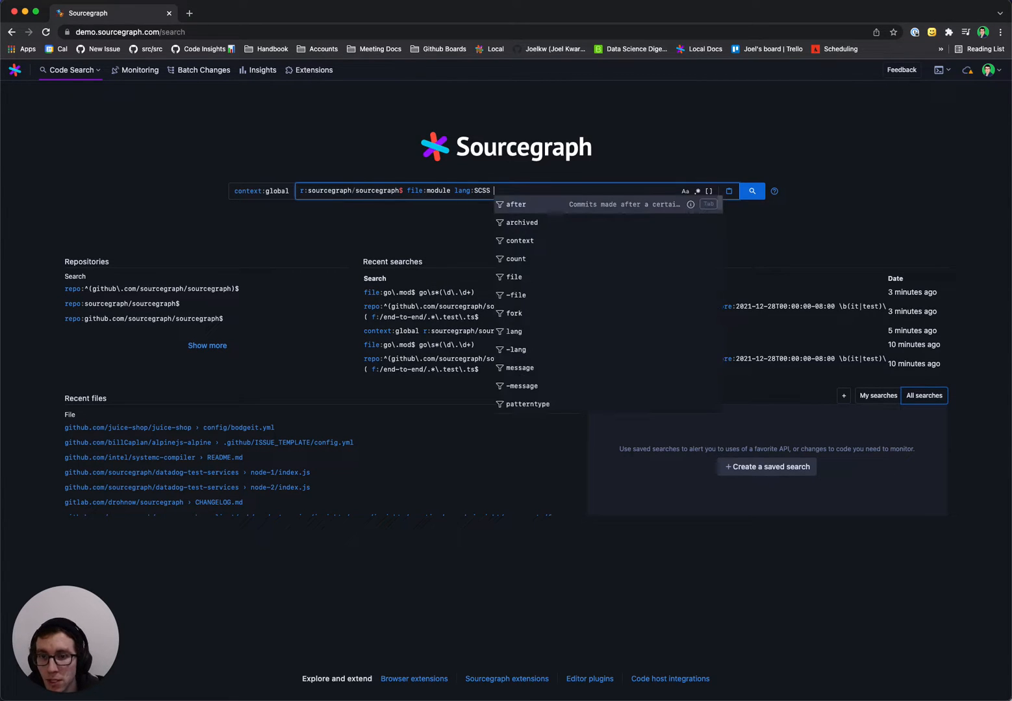
{"action": "type", "text": "select:file"}
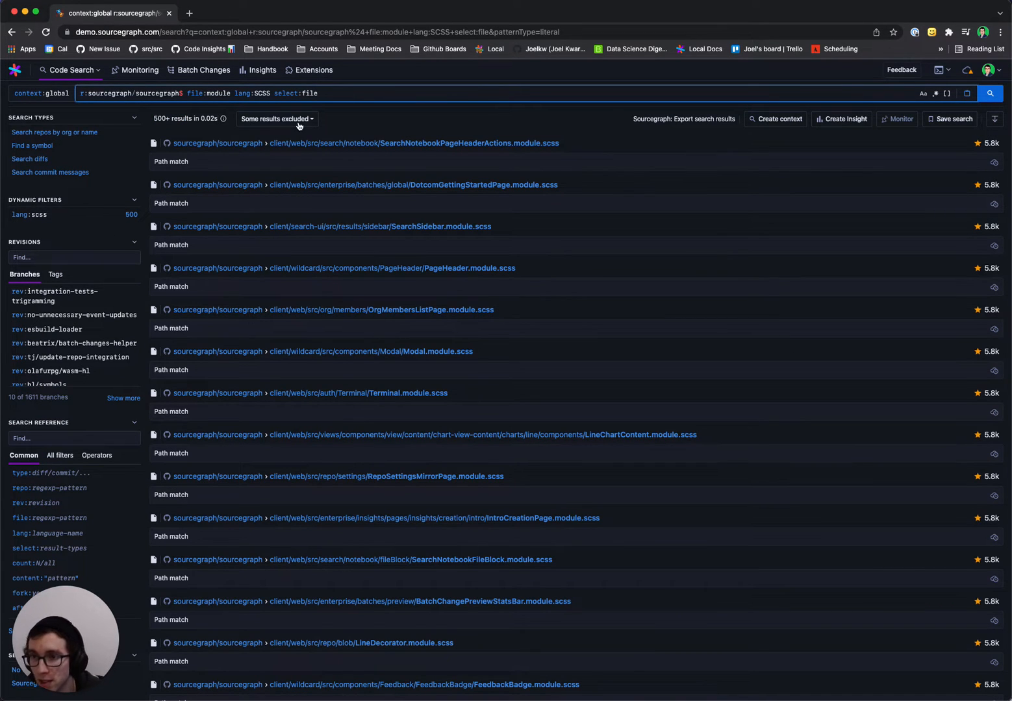
{"action": "mouse_move", "coordinate": [371, 120]}
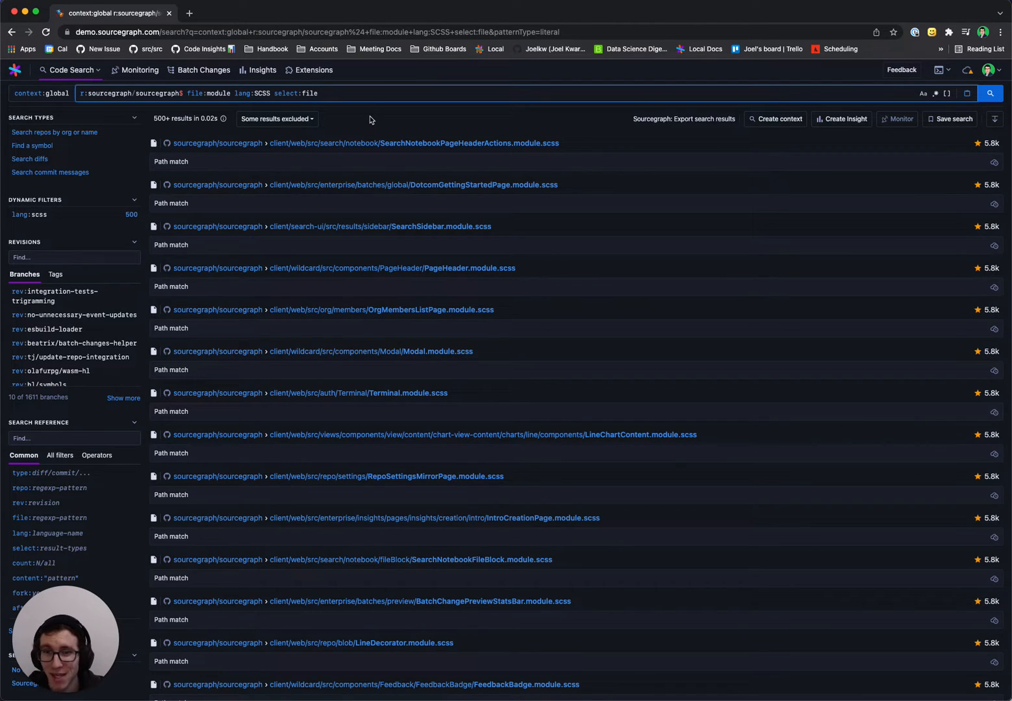
{"action": "mouse_move", "coordinate": [432, 122]}
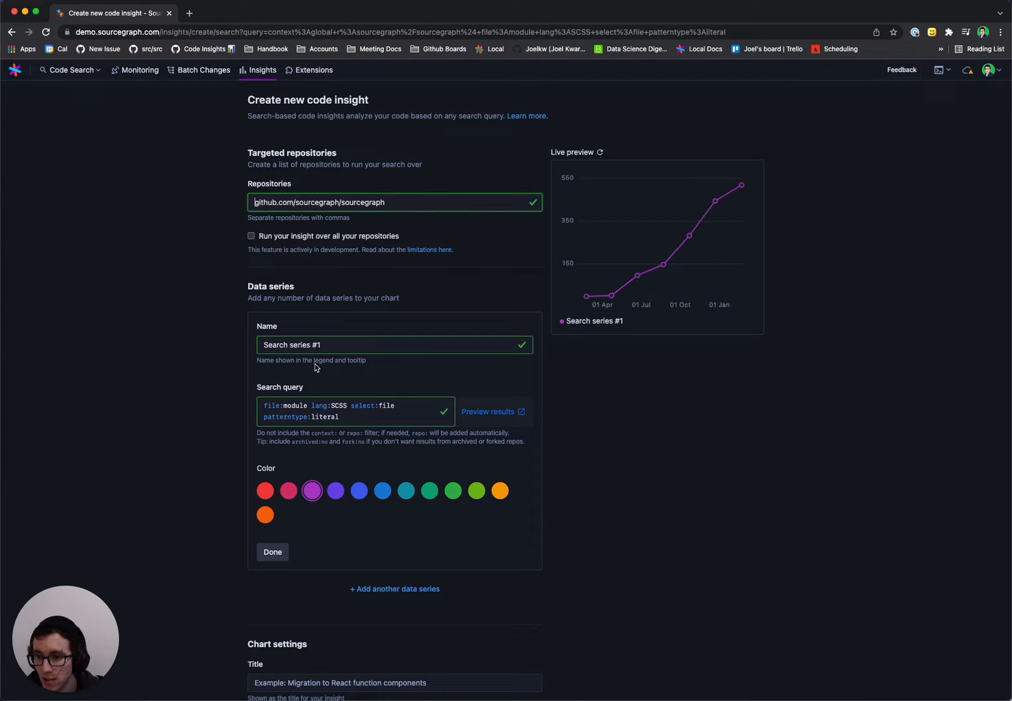
- Name the first series 'module files', color it green, and add a second series
{"action": "type", "text": "module fil"}
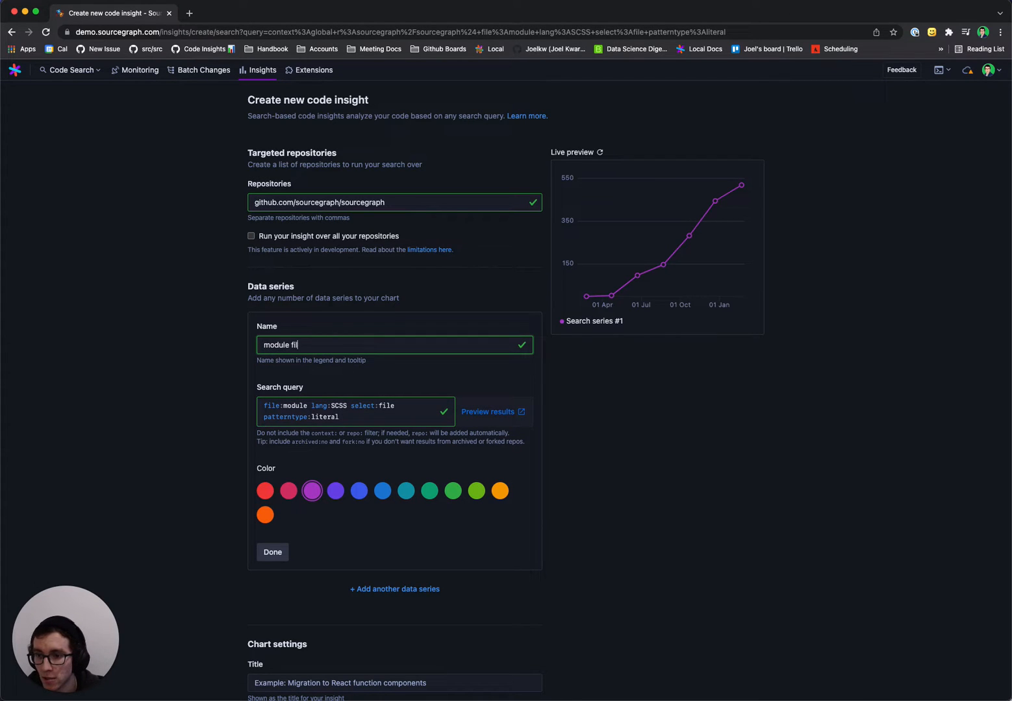
{"action": "left_click", "coordinate": [429, 491]}
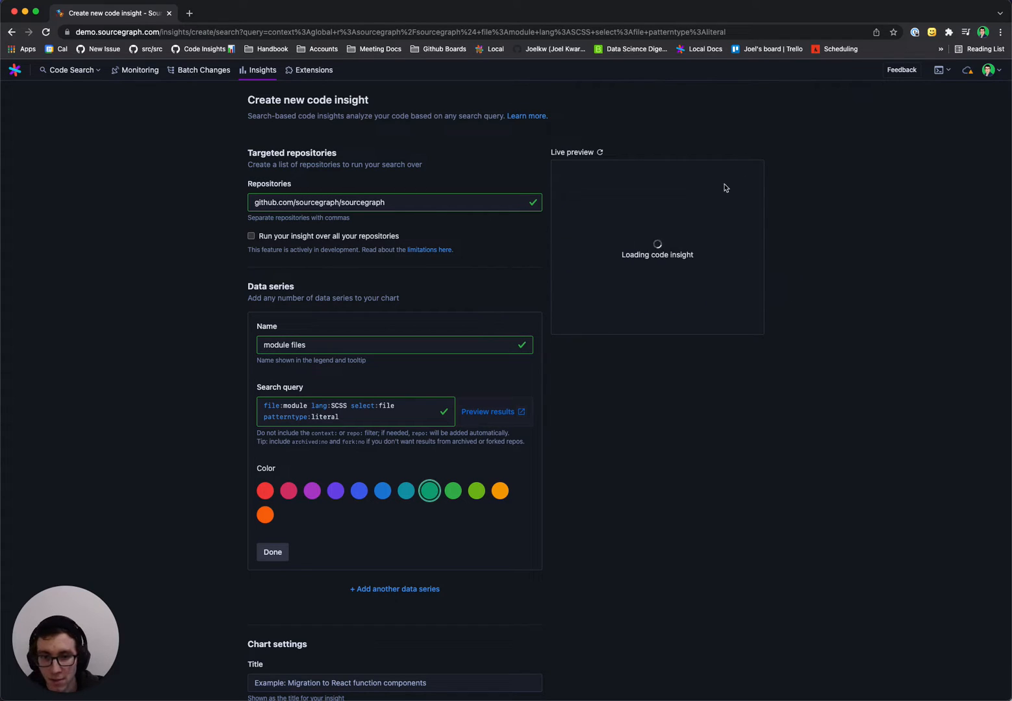
{"action": "left_click", "coordinate": [394, 589]}
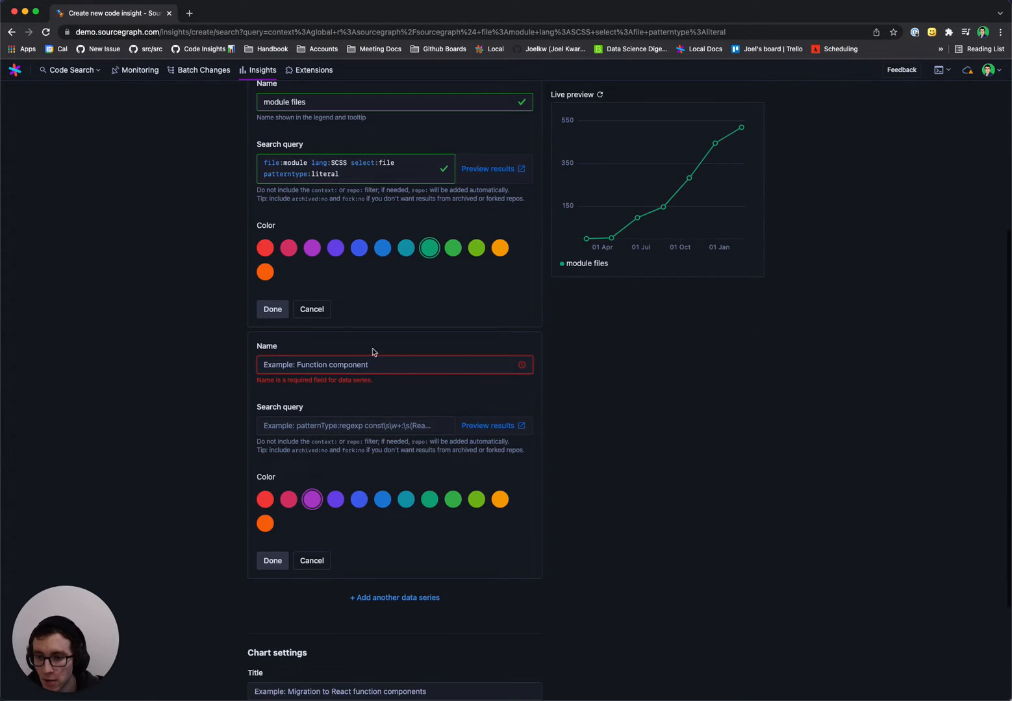
- Define the 'not module files' series with a -file:module query and color it red
{"action": "triple_click", "coordinate": [331, 169]}
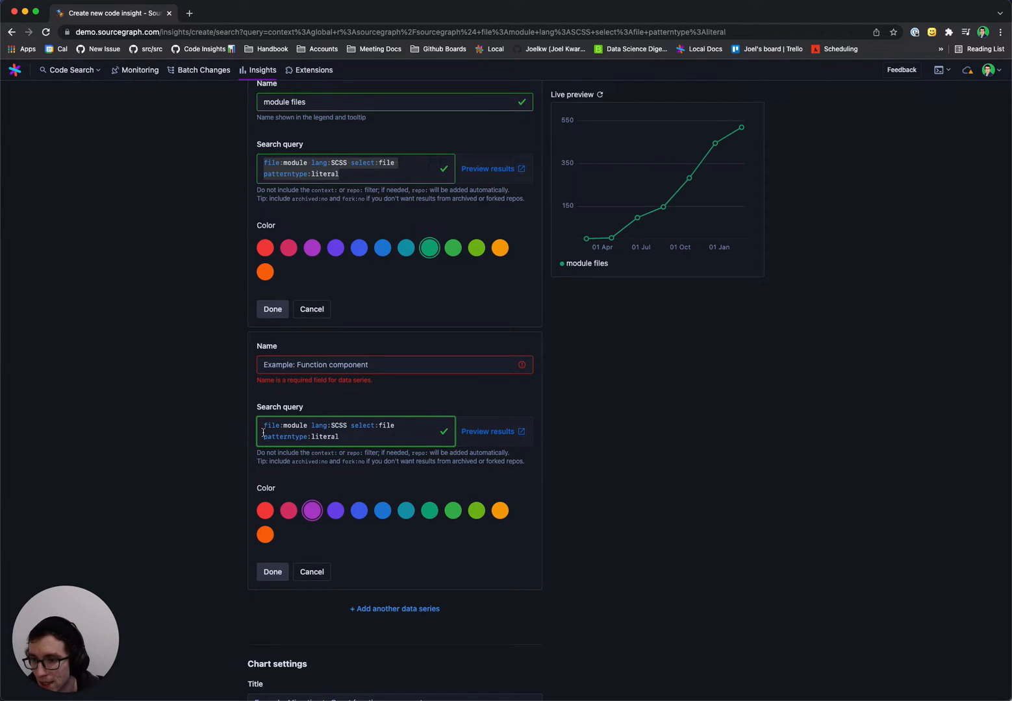
{"action": "type", "text": "not module files"}
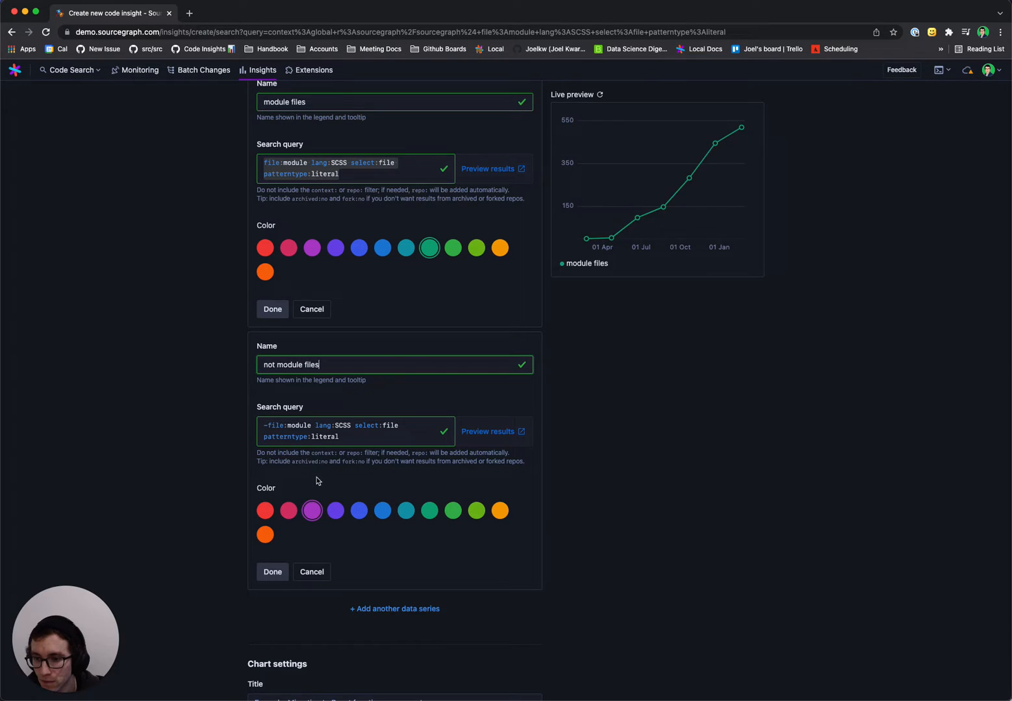
{"action": "left_click", "coordinate": [288, 511]}
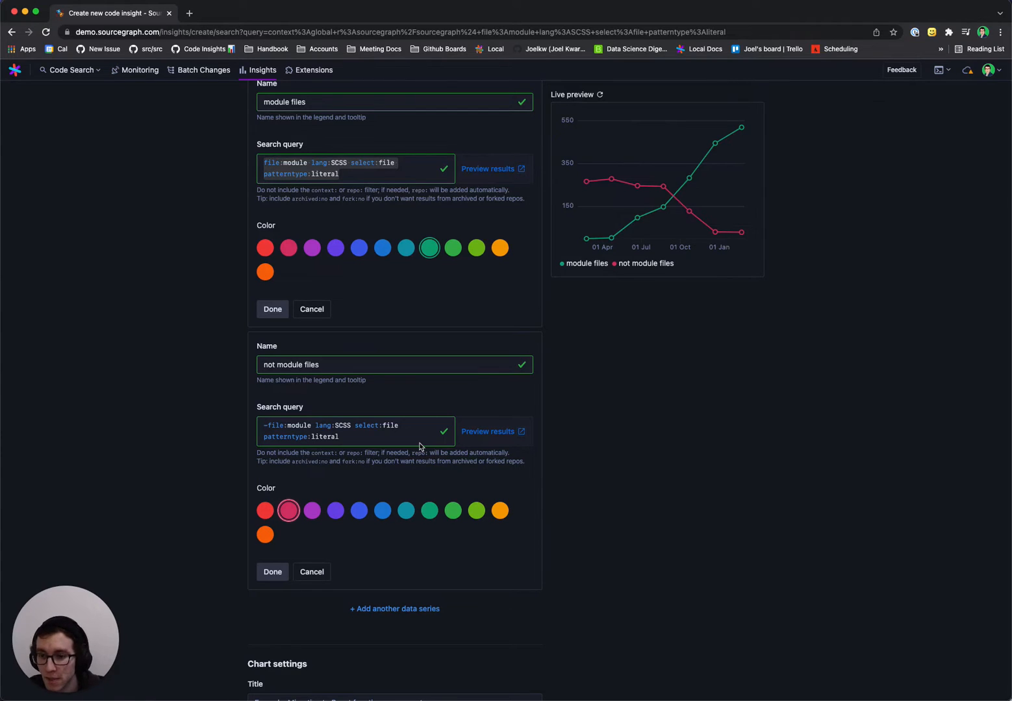
{"action": "scroll", "scroll_direction": "down", "scroll_amount": 3}
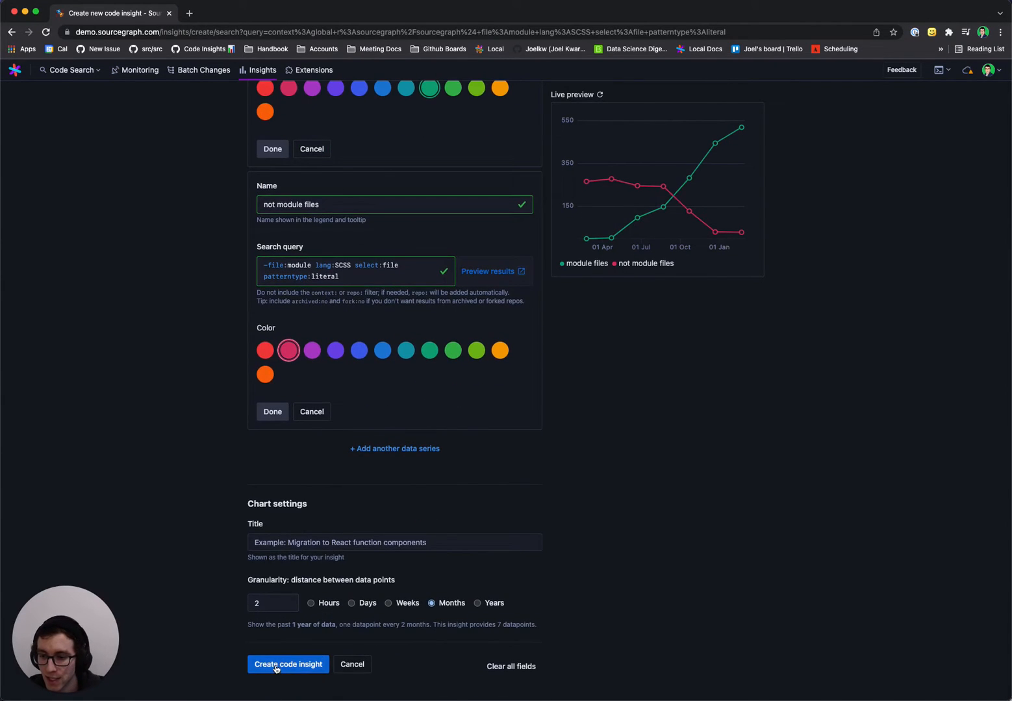
- Create the insight onto the dashboard and browse the other charts there
{"action": "left_click", "coordinate": [287, 665]}
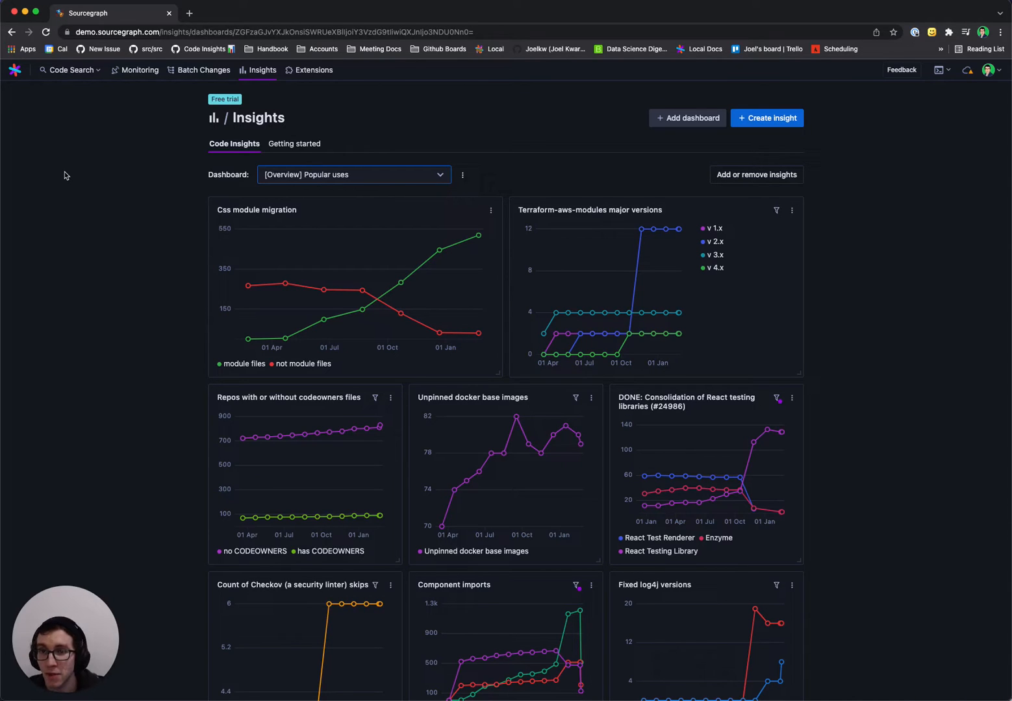
{"action": "mouse_move", "coordinate": [125, 299]}
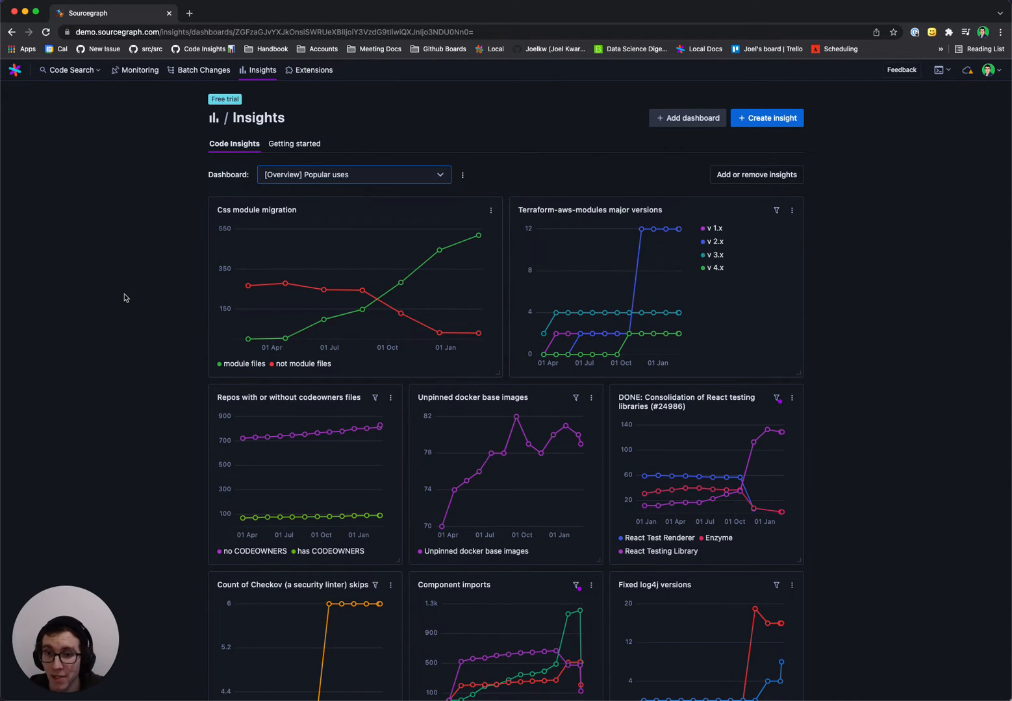
{"action": "scroll", "scroll_direction": "down", "scroll_amount": 3}
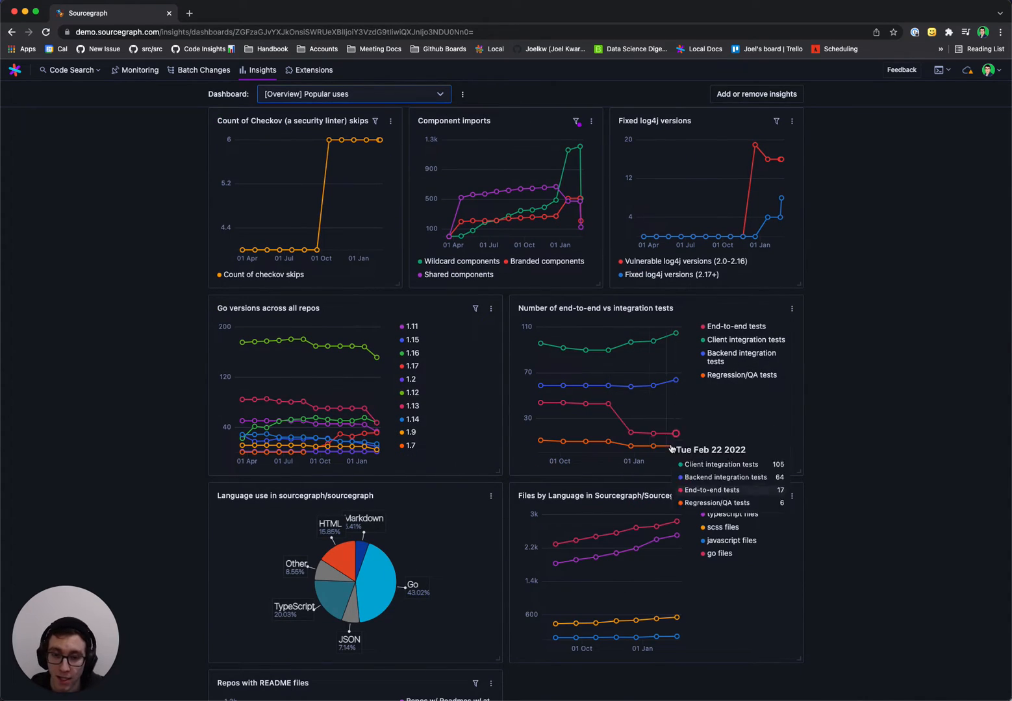
{"action": "mouse_move", "coordinate": [630, 434]}
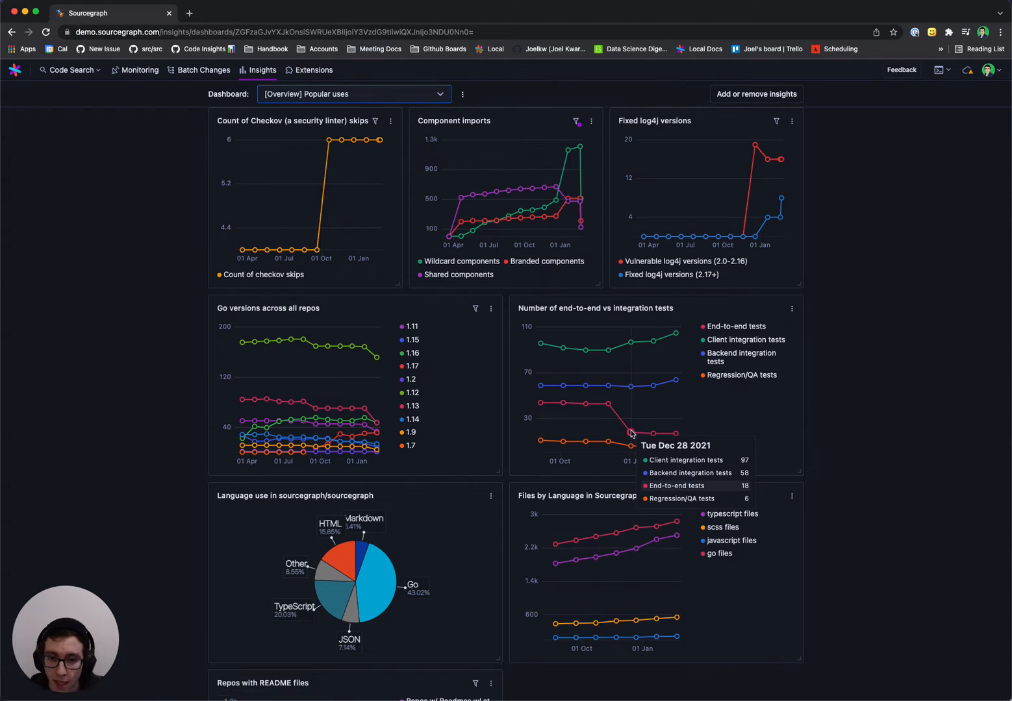
{"action": "left_click", "coordinate": [630, 434]}
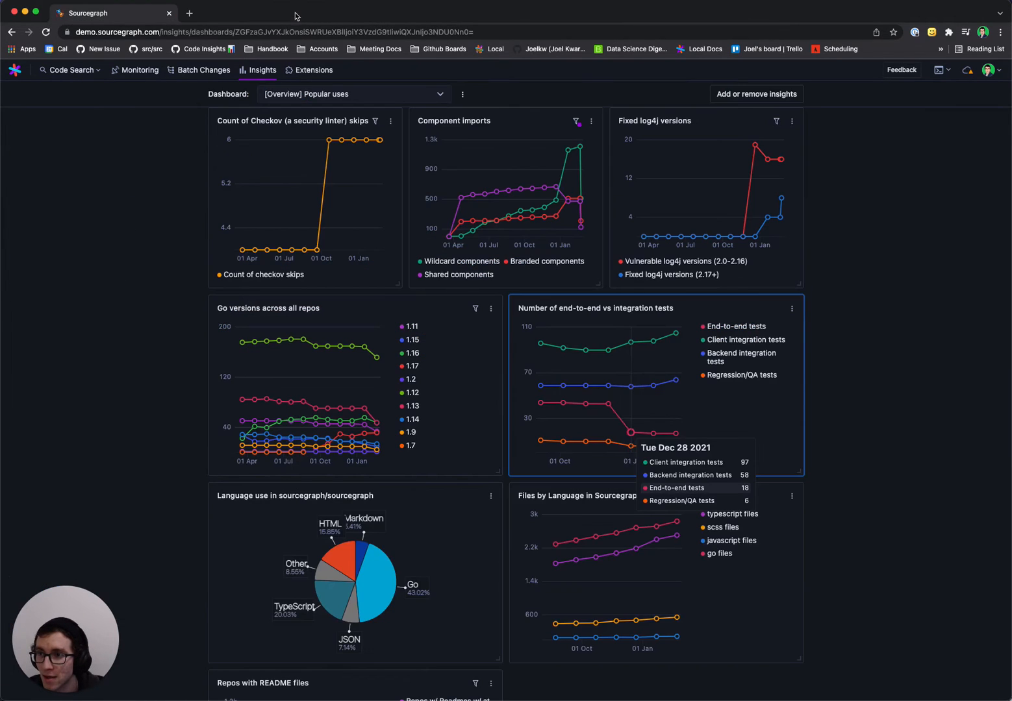
{"action": "mouse_move", "coordinate": [405, 480]}
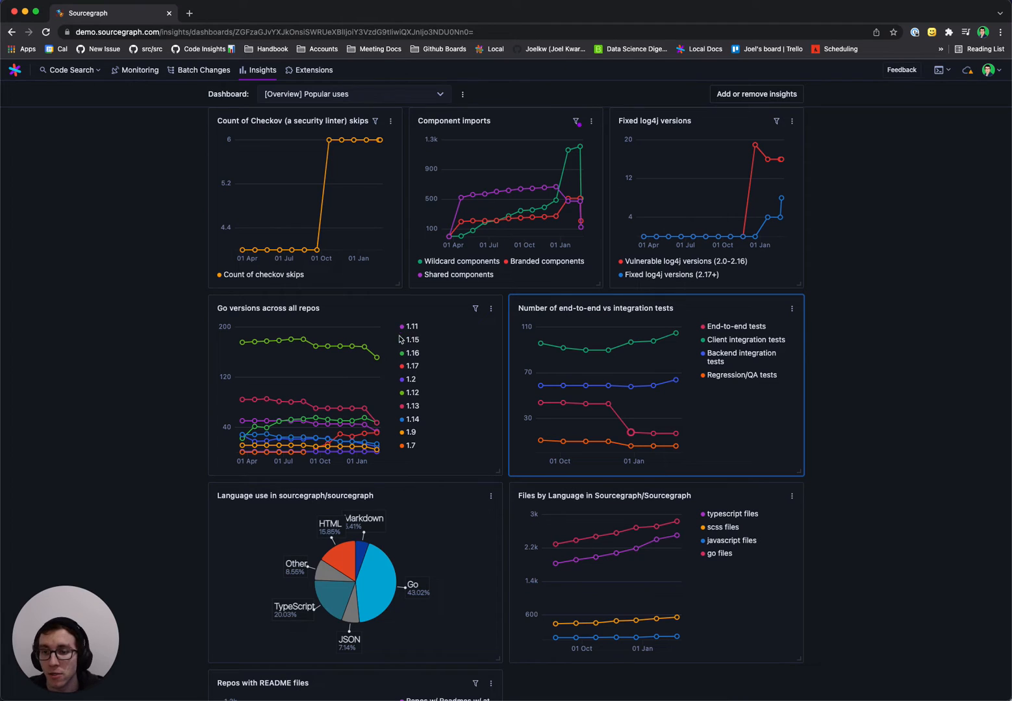
- Edit the Go versions insight and preview its go.mod regexp query results
{"action": "left_click", "coordinate": [491, 309]}
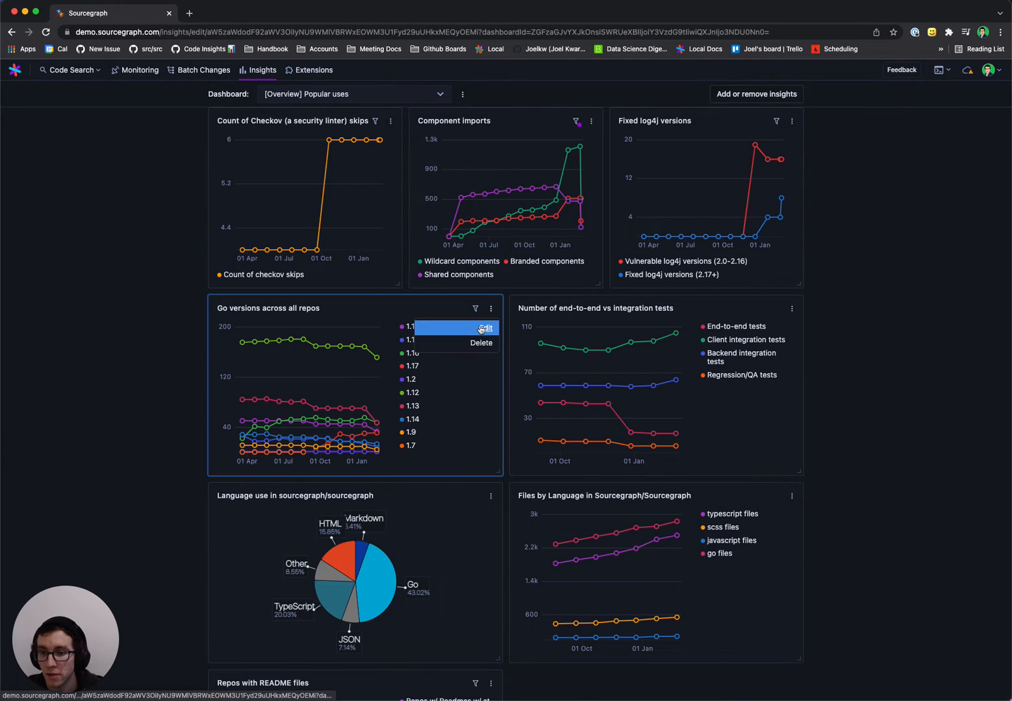
{"action": "left_click", "coordinate": [485, 327]}
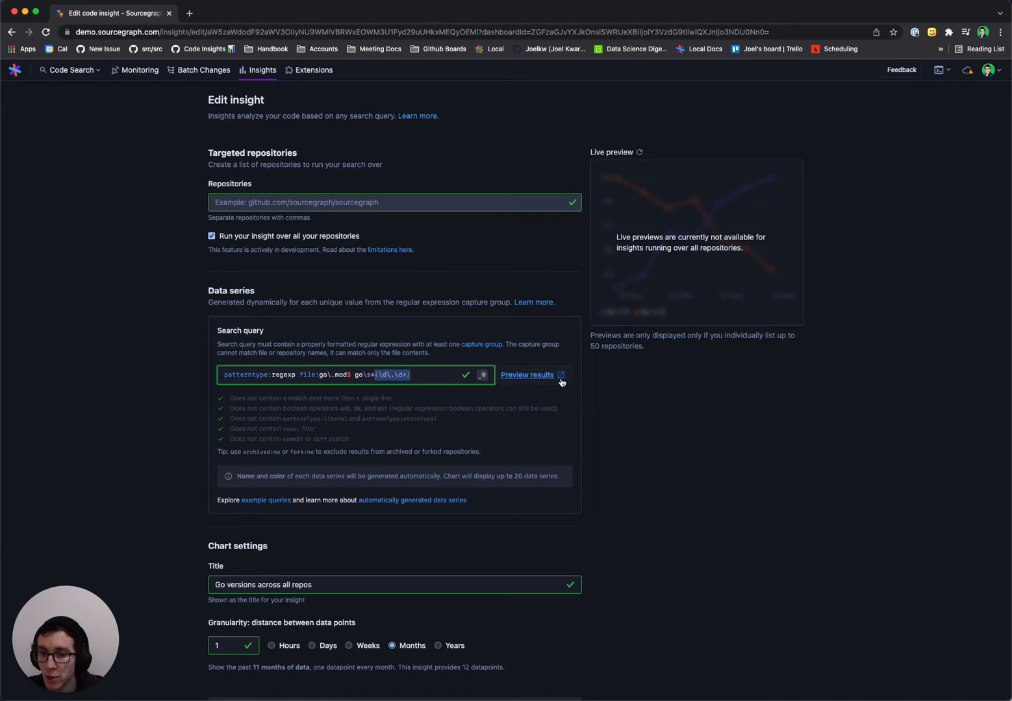
{"action": "left_click", "coordinate": [527, 374]}
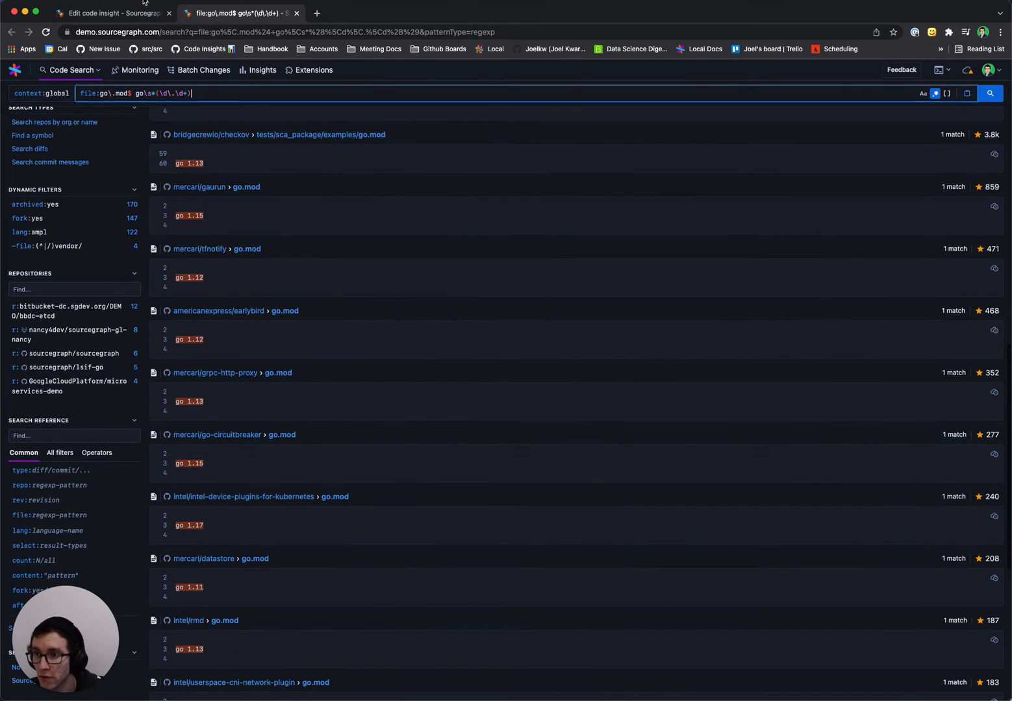
{"action": "left_click", "coordinate": [112, 13]}
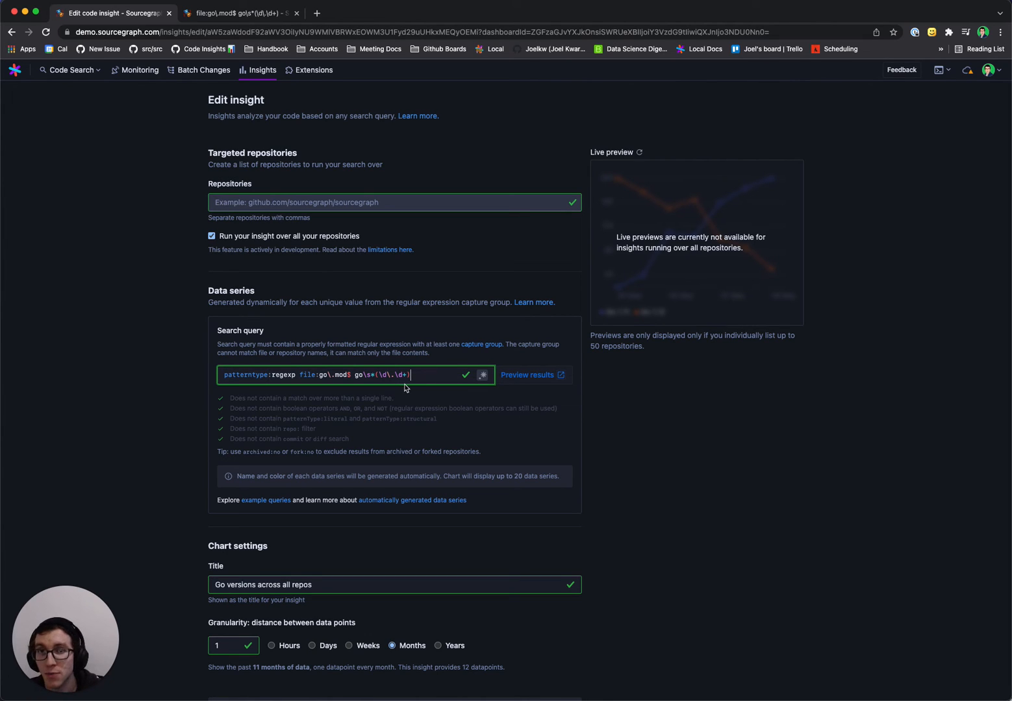
{"action": "mouse_move", "coordinate": [364, 397]}
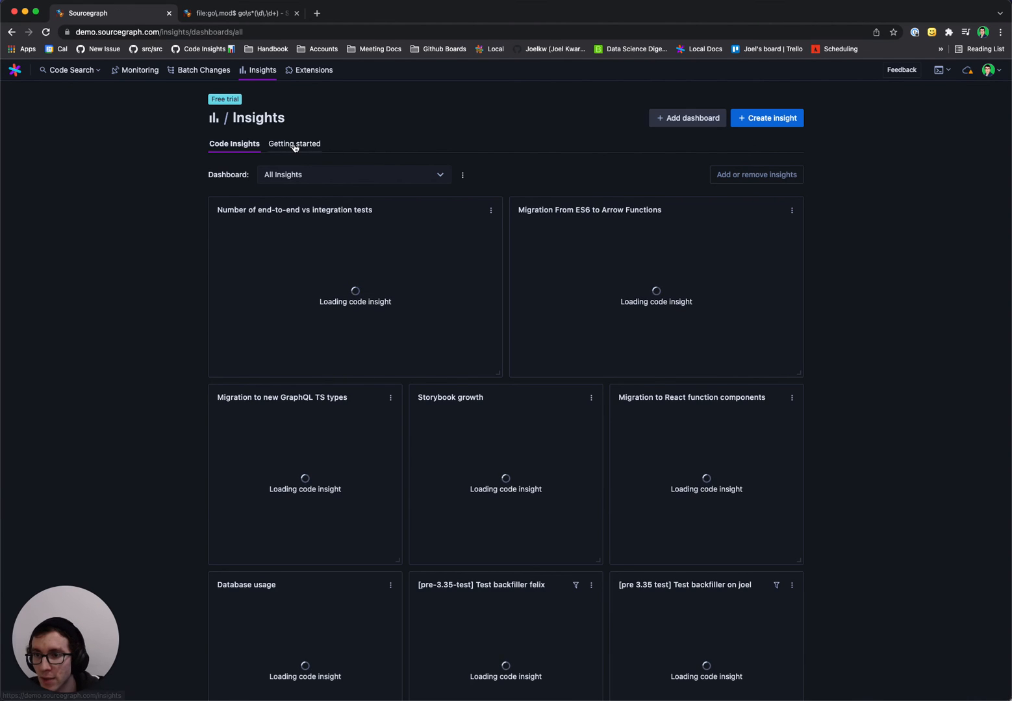
- Browse Getting started templates and start a new insight from the TODOs template
{"action": "left_click", "coordinate": [294, 143]}
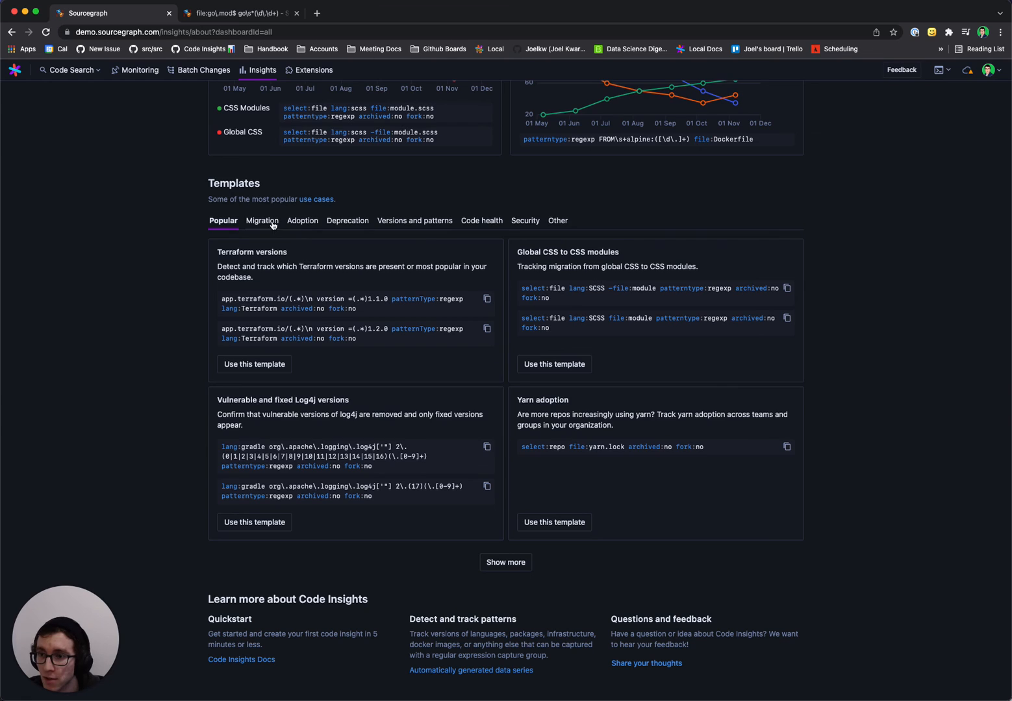
{"action": "left_click", "coordinate": [301, 300]}
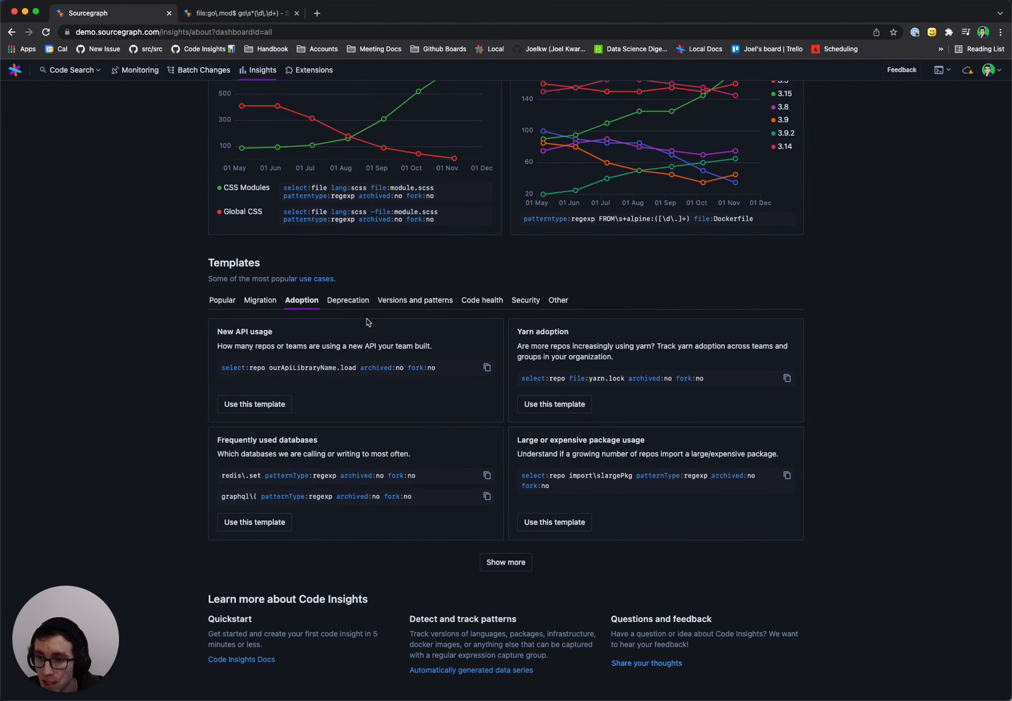
{"action": "left_click", "coordinate": [416, 300]}
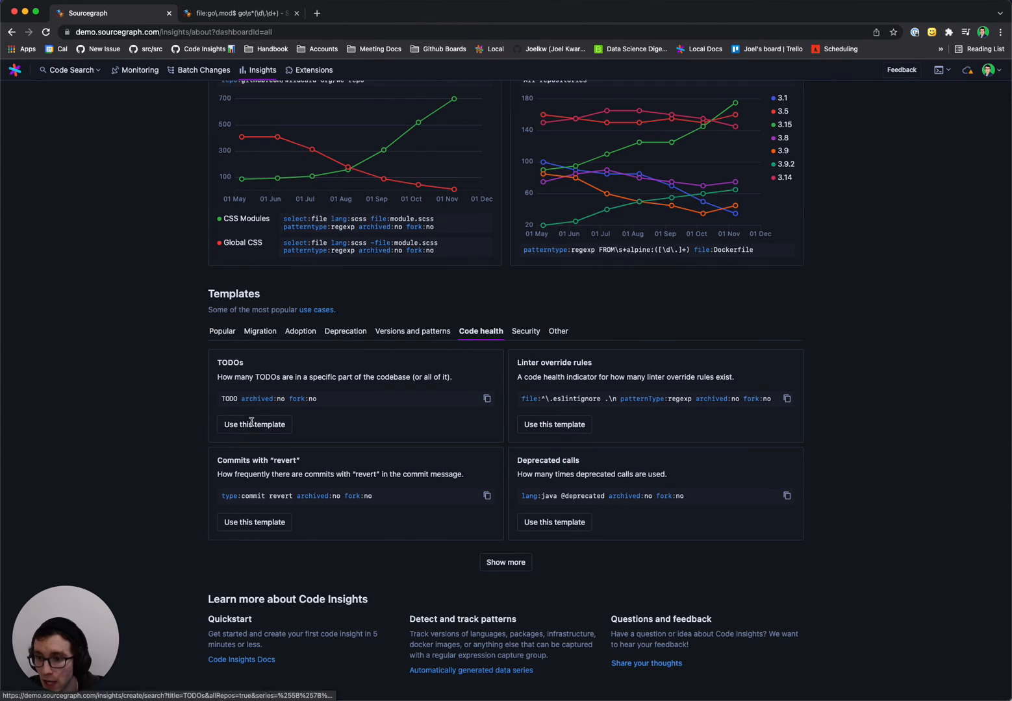
{"action": "left_click", "coordinate": [253, 424]}
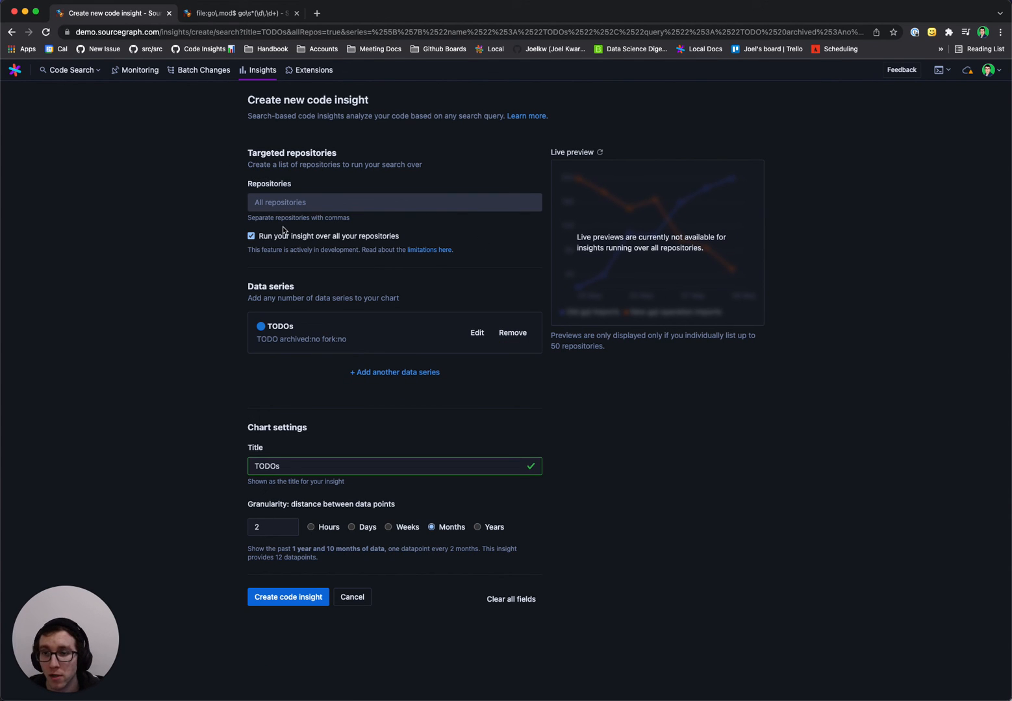